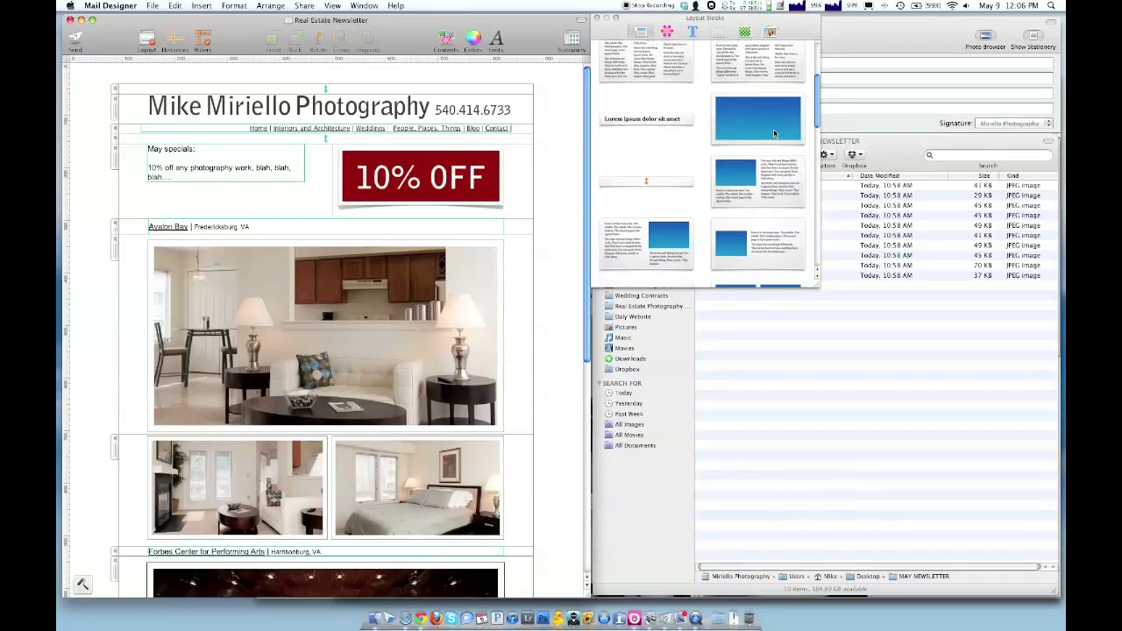
# Scroll through the Mike Miriello Photography home page in Chrome.
pyautogui.scroll(-3)
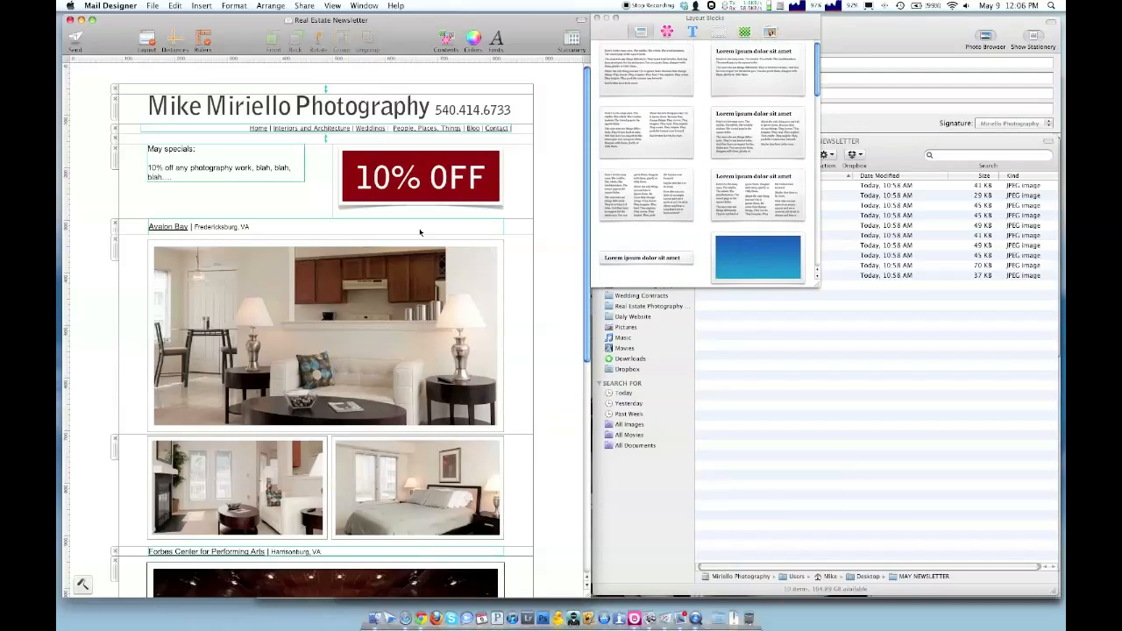
pyautogui.scroll(-3)
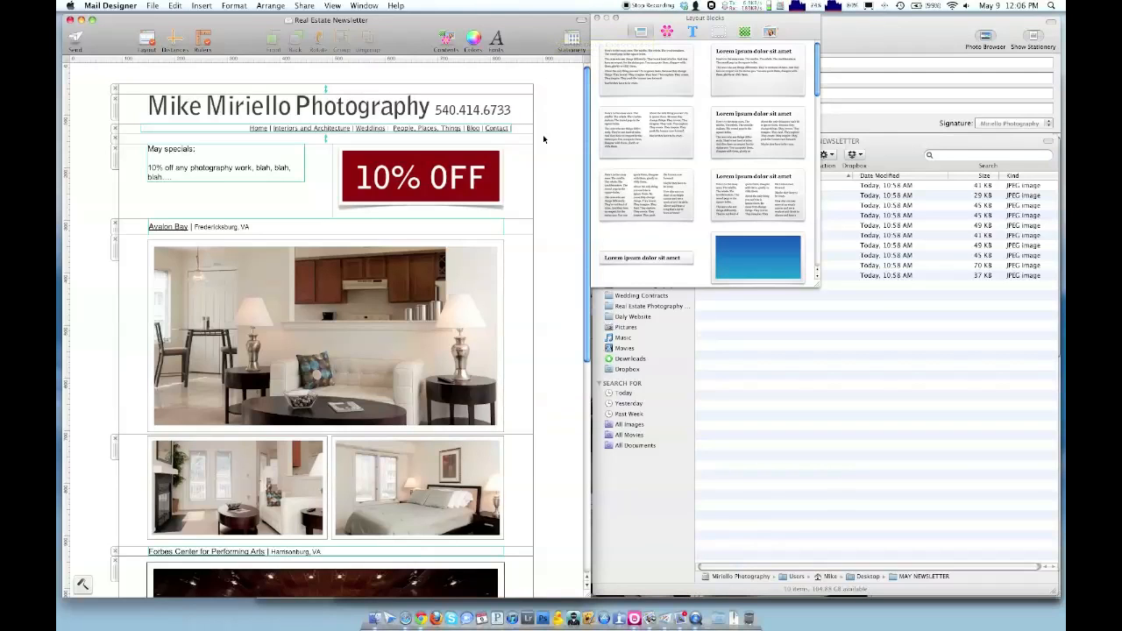
pyautogui.moveTo(547, 138)
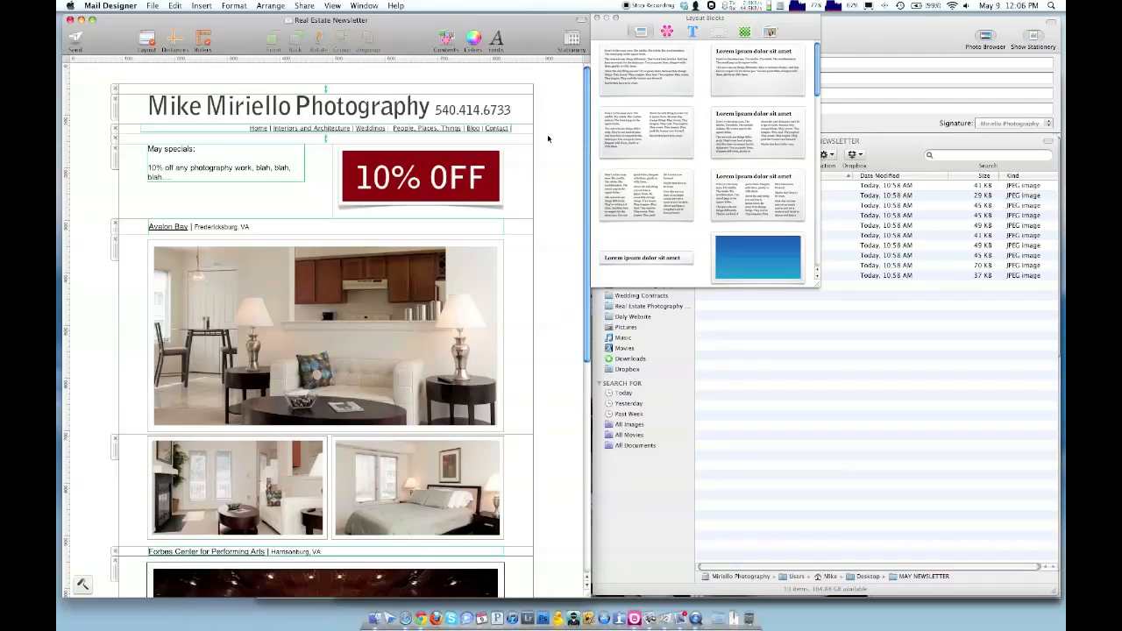
pyautogui.moveTo(552, 139)
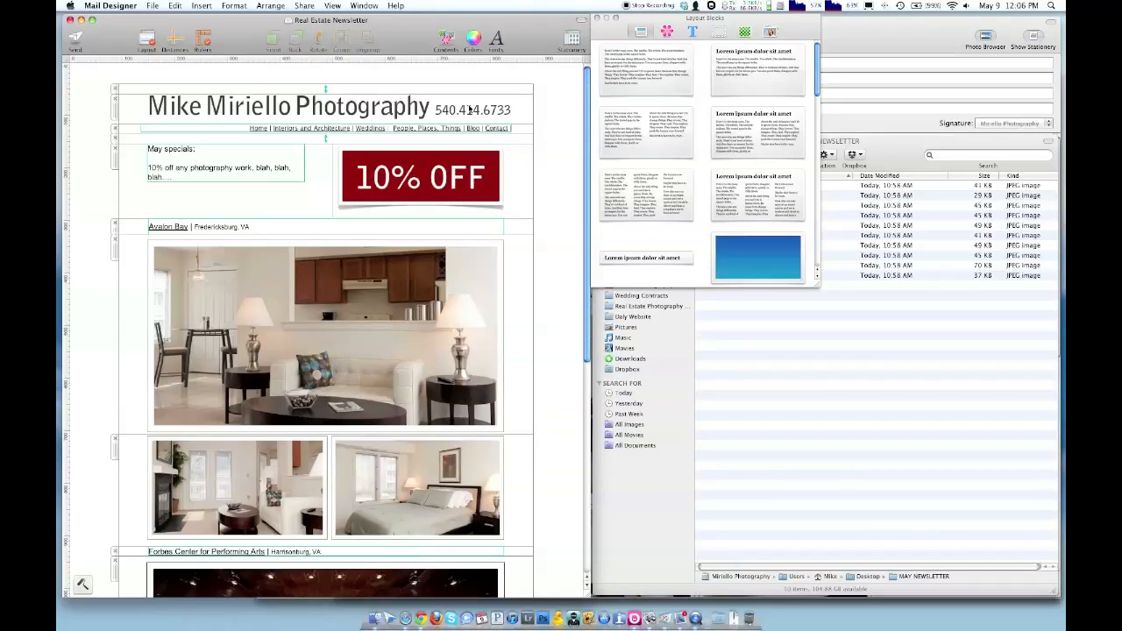
pyautogui.moveTo(538, 121)
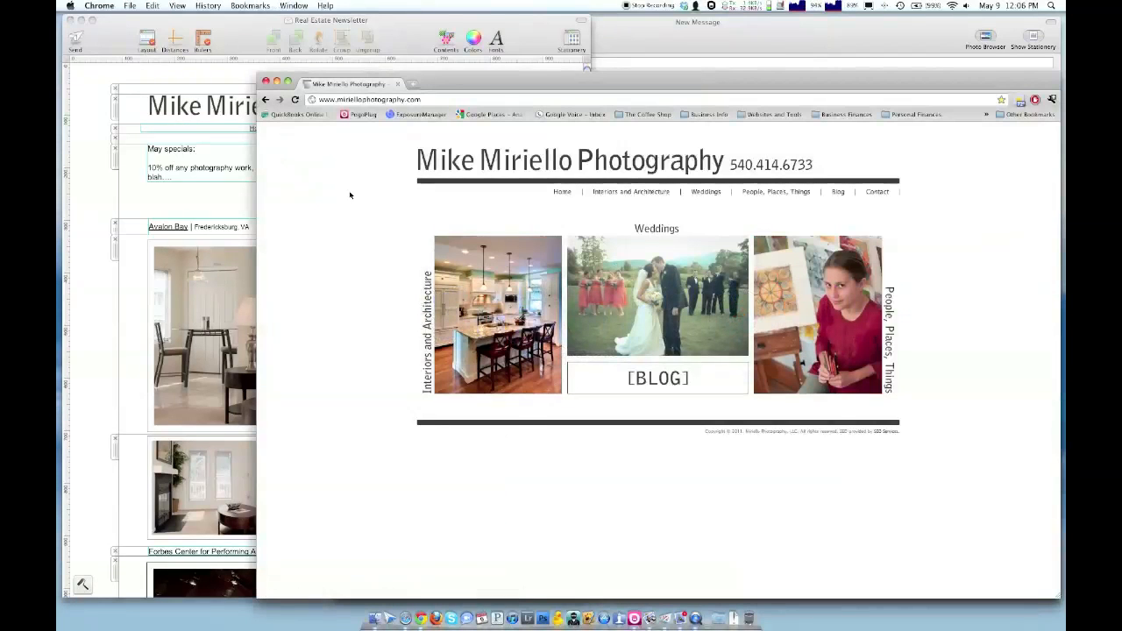
pyautogui.moveTo(382, 180)
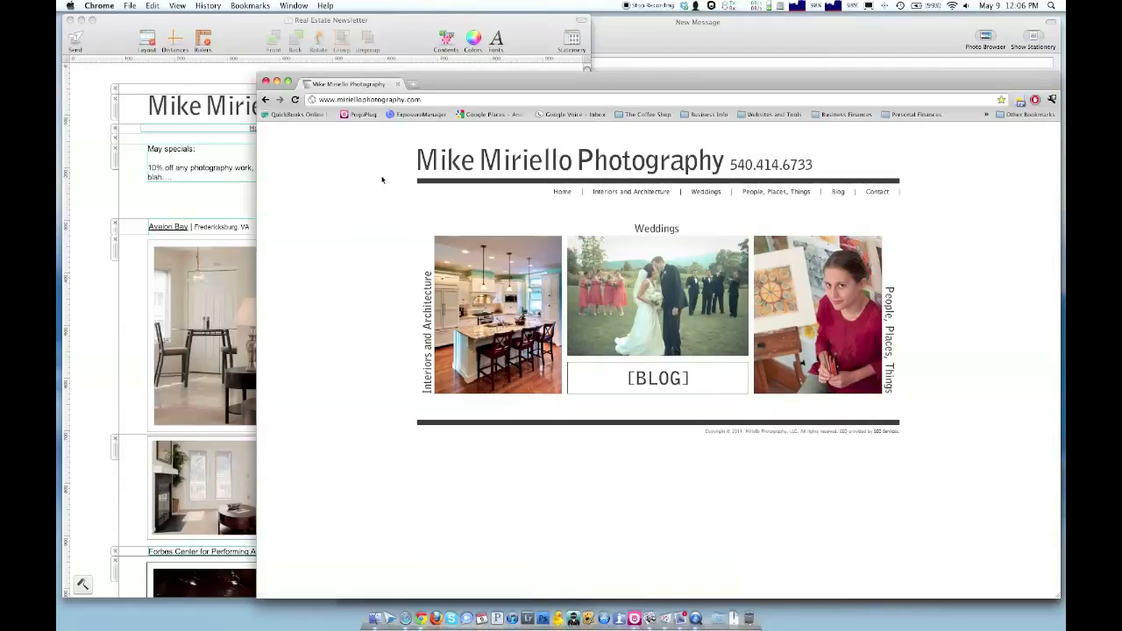
pyautogui.moveTo(447, 167)
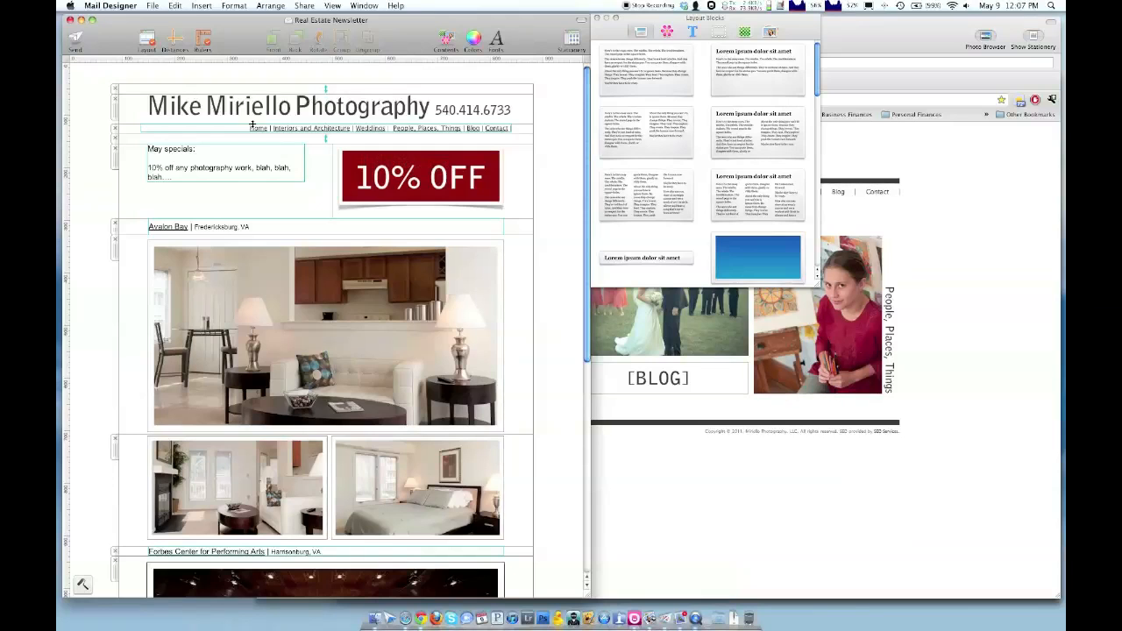
pyautogui.moveTo(571, 154)
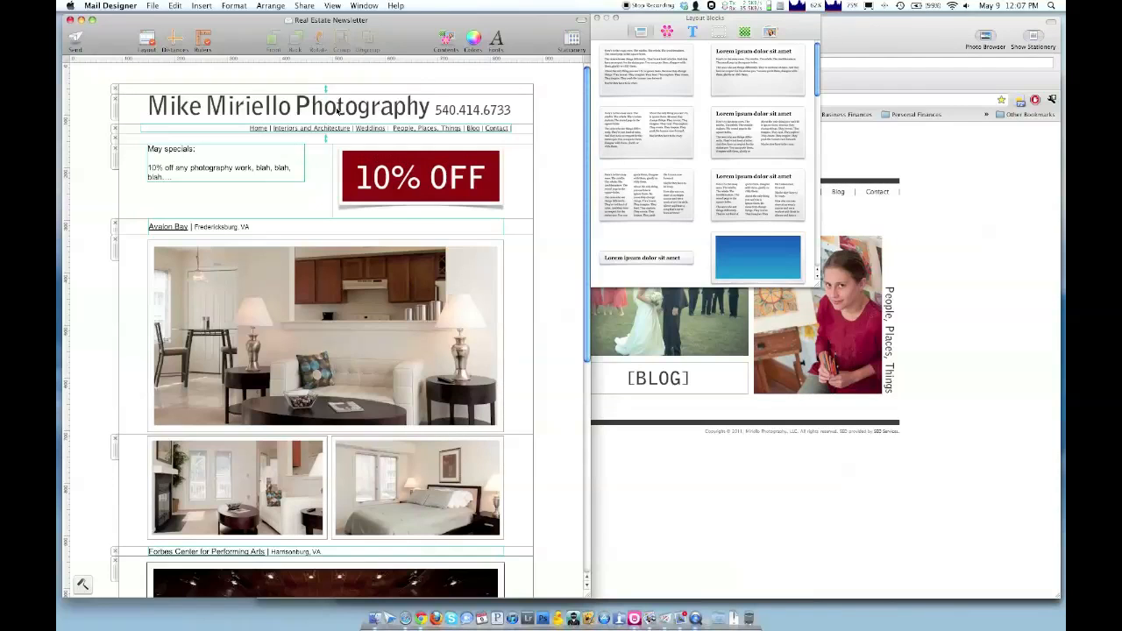
pyautogui.moveTo(124, 187)
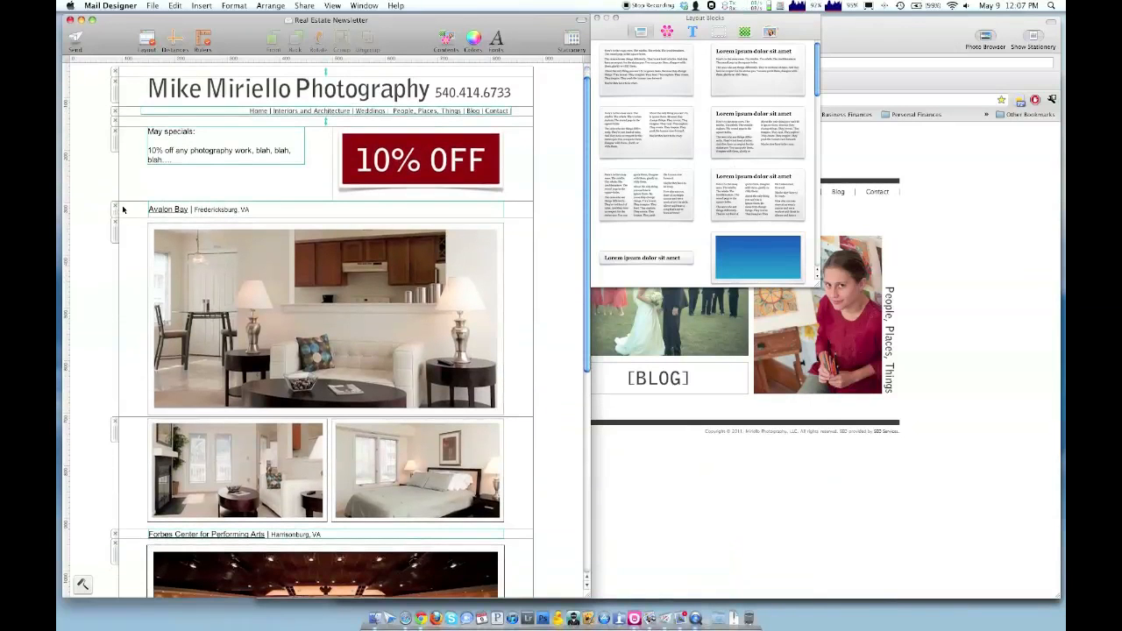
pyautogui.scroll(-3)
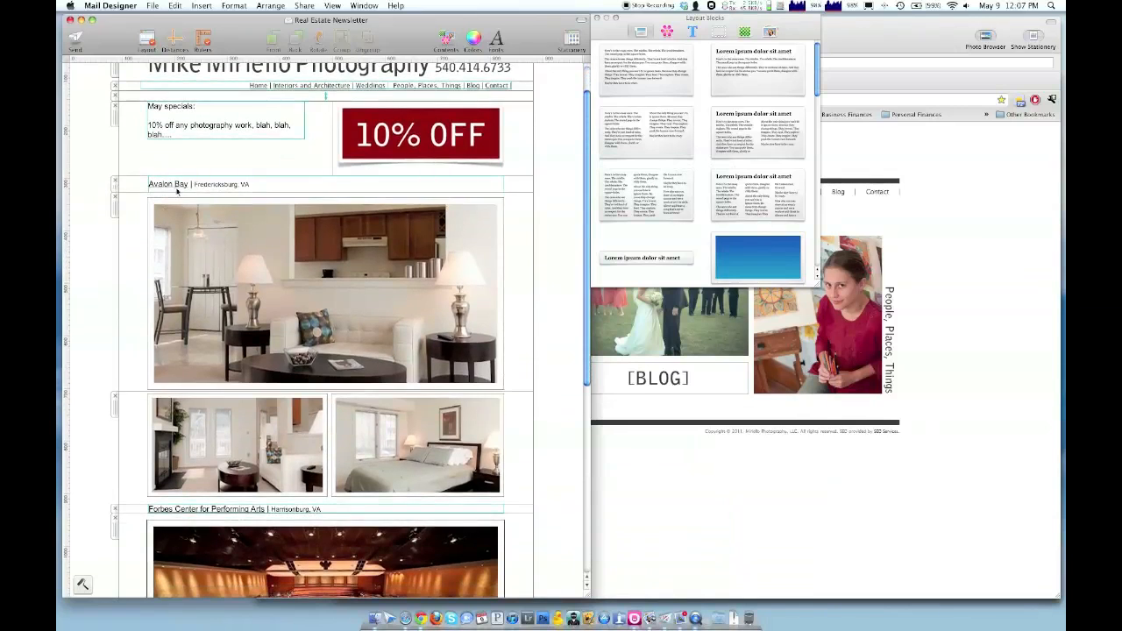
pyautogui.scroll(-3)
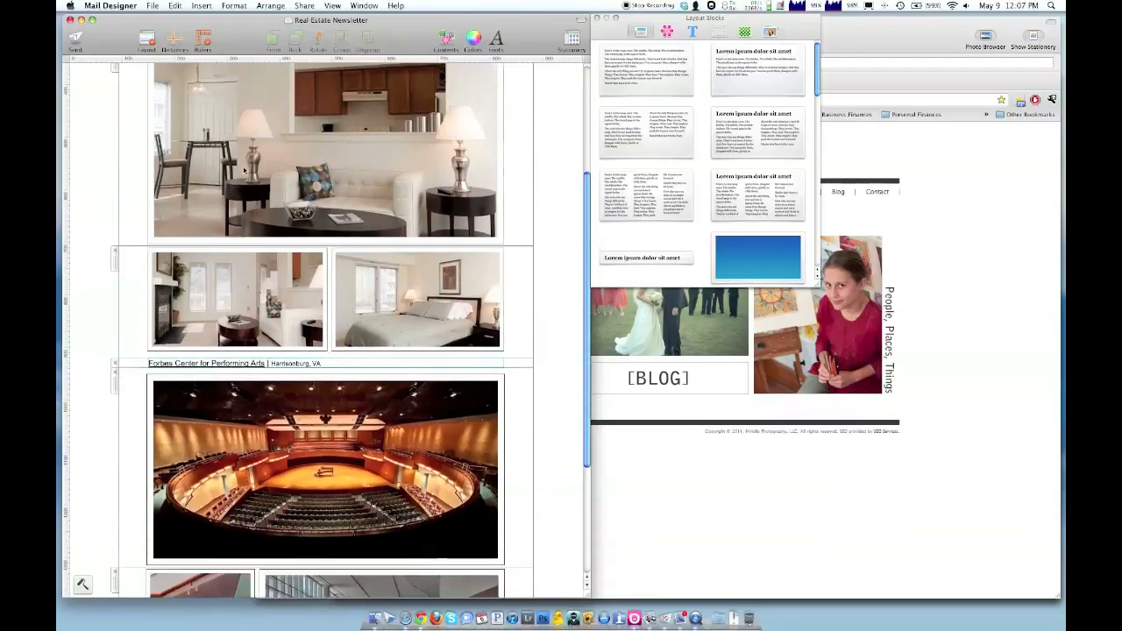
pyautogui.scroll(-3)
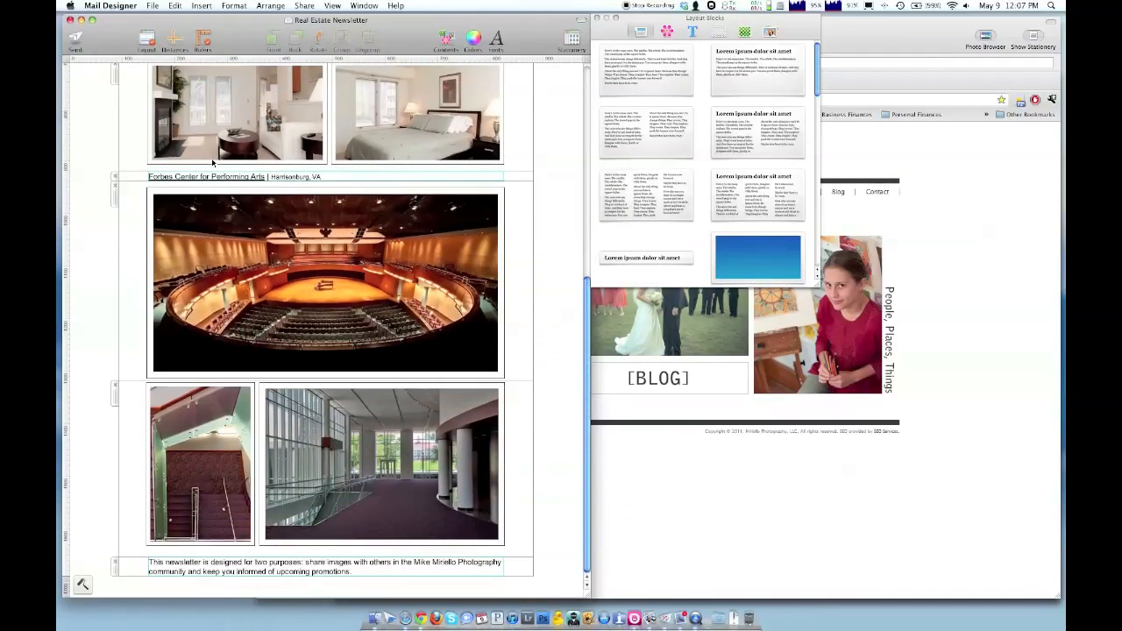
pyautogui.moveTo(189, 366)
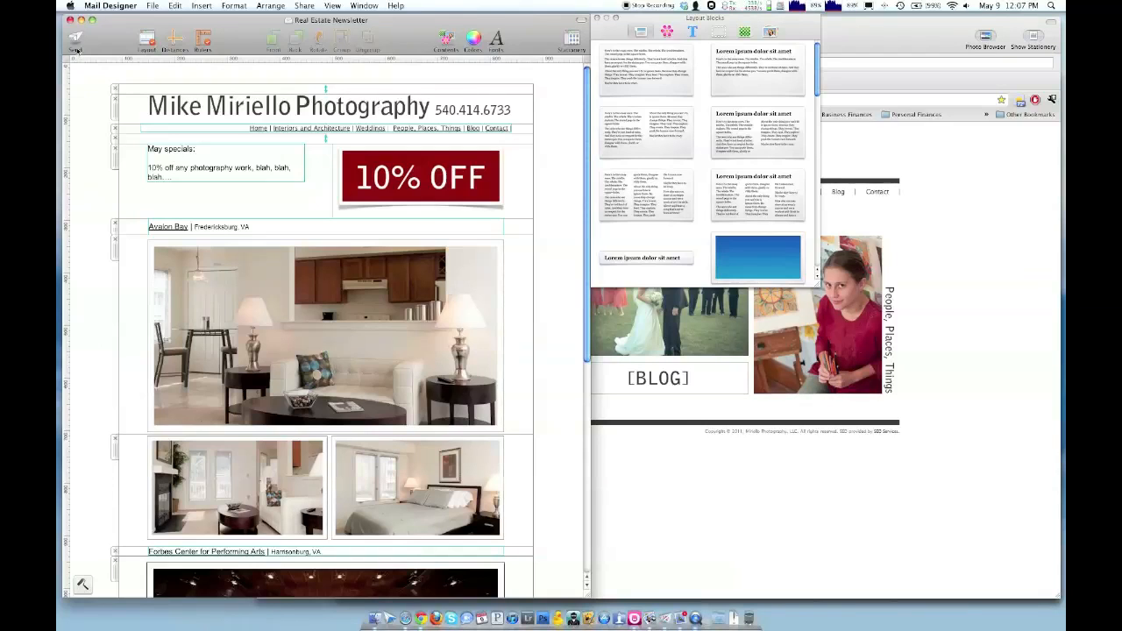
pyautogui.moveTo(75, 123)
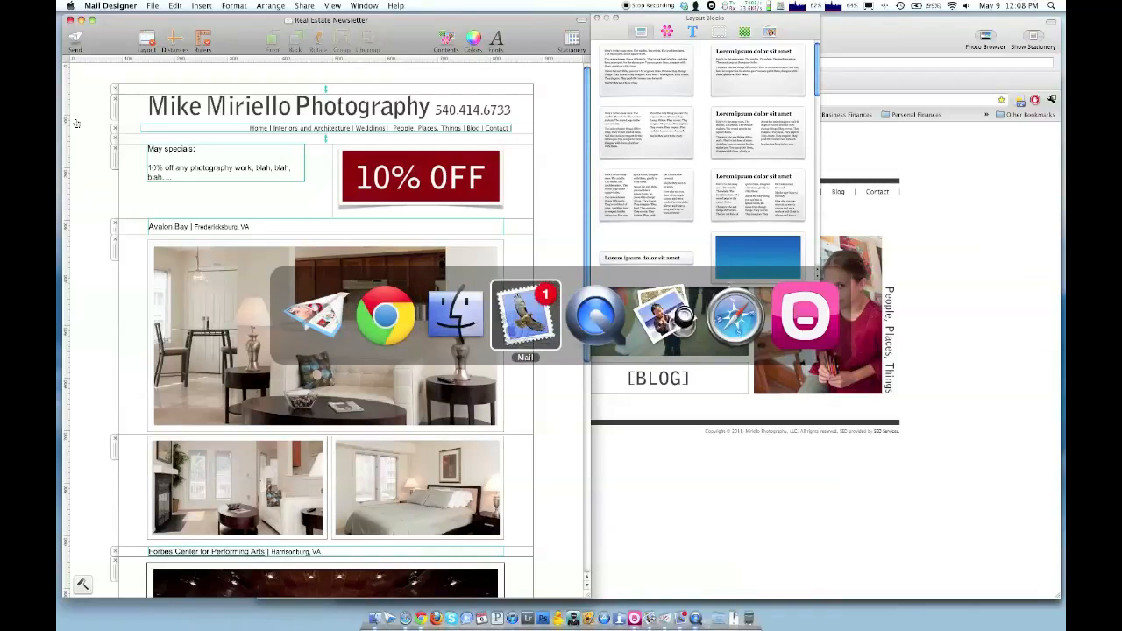
# Scroll the new Mail message down past the Avalon Bay caption to the Forbes Center photos.
pyautogui.click(525, 315)
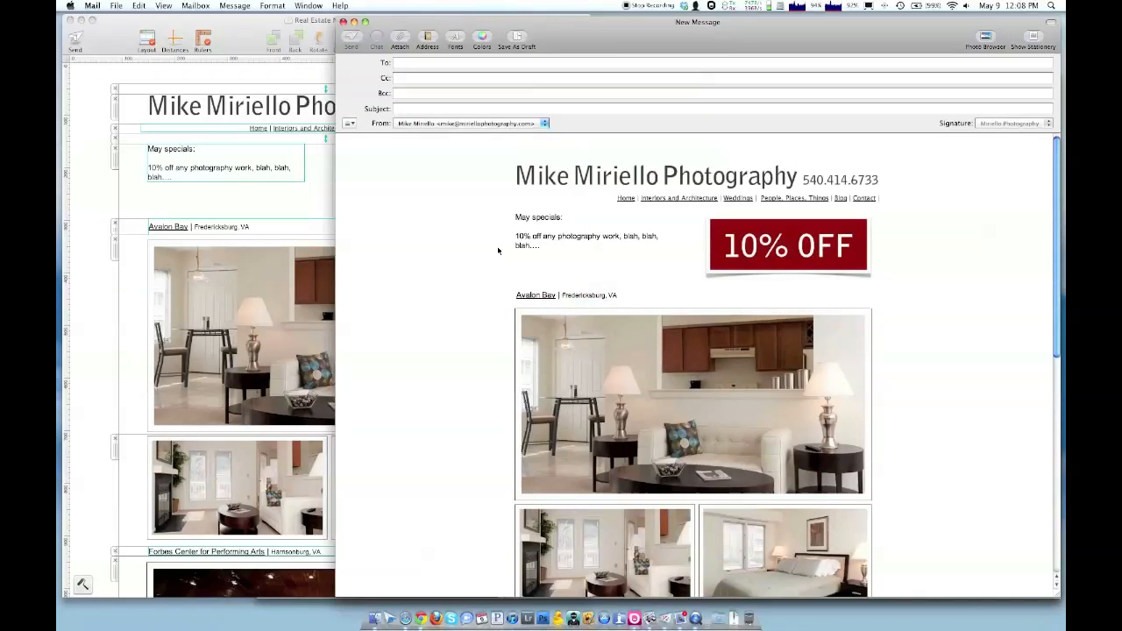
pyautogui.scroll(-3)
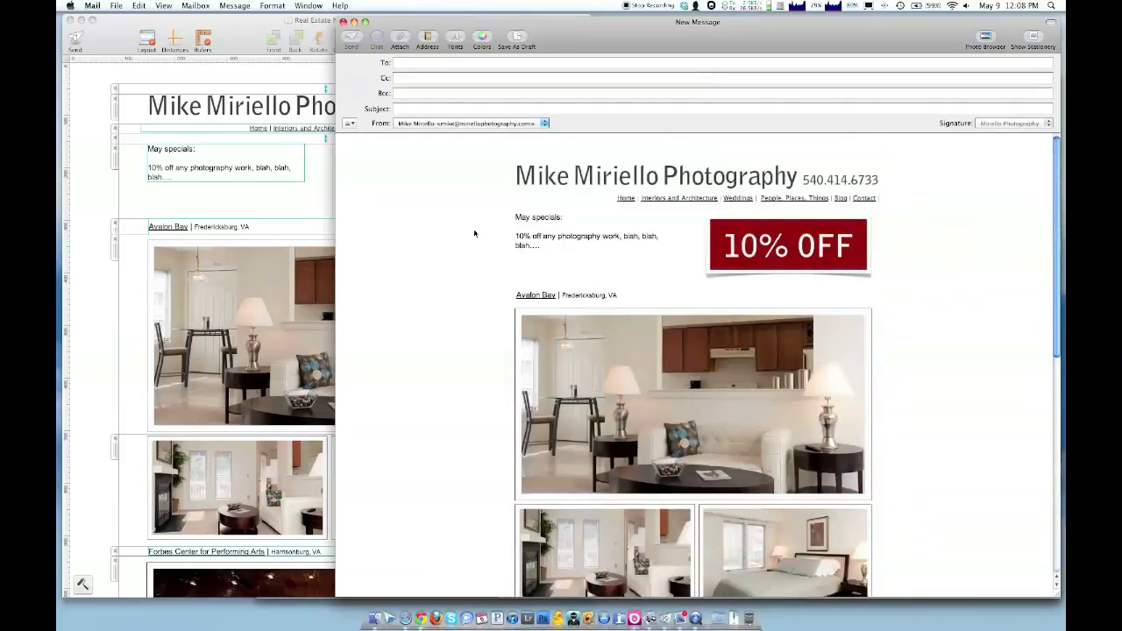
pyautogui.scroll(-3)
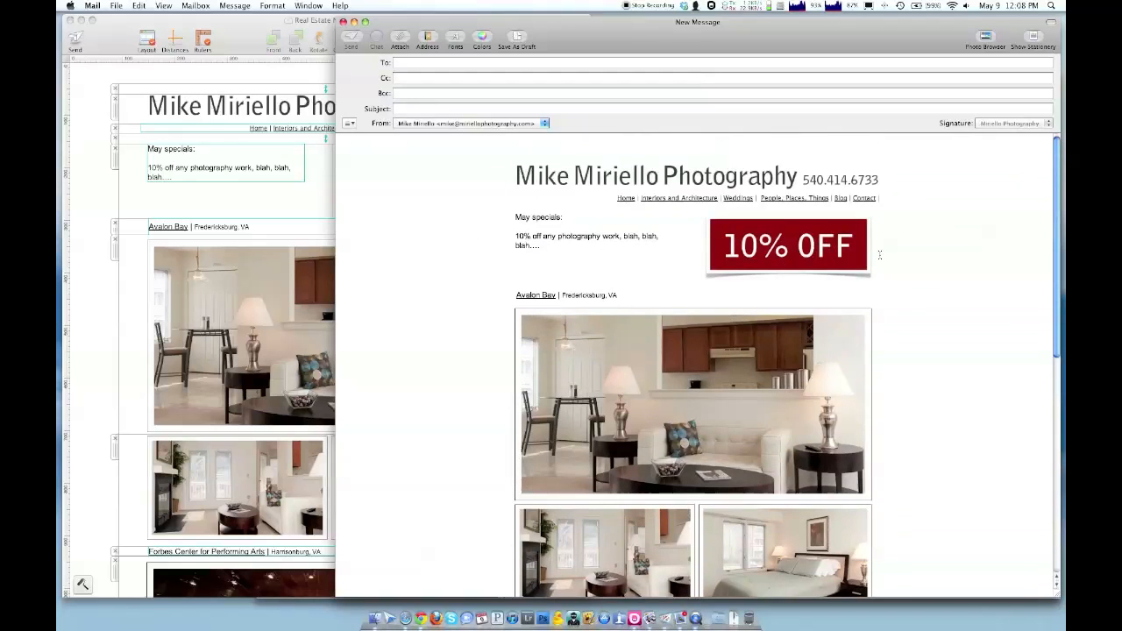
pyautogui.scroll(-3)
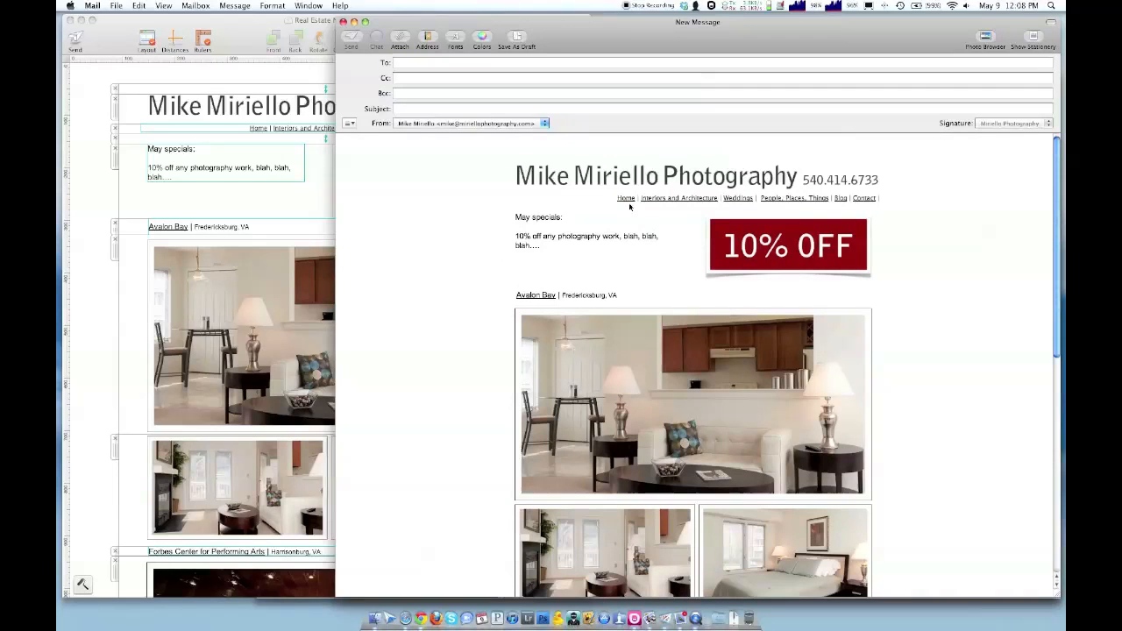
pyautogui.moveTo(796, 184)
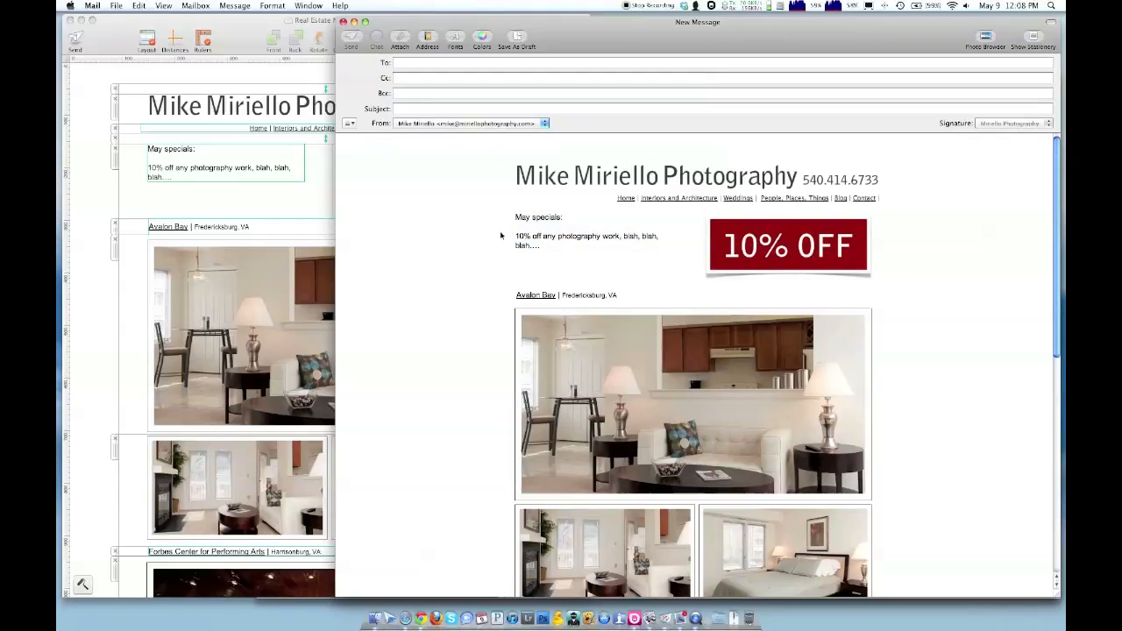
pyautogui.click(588, 235)
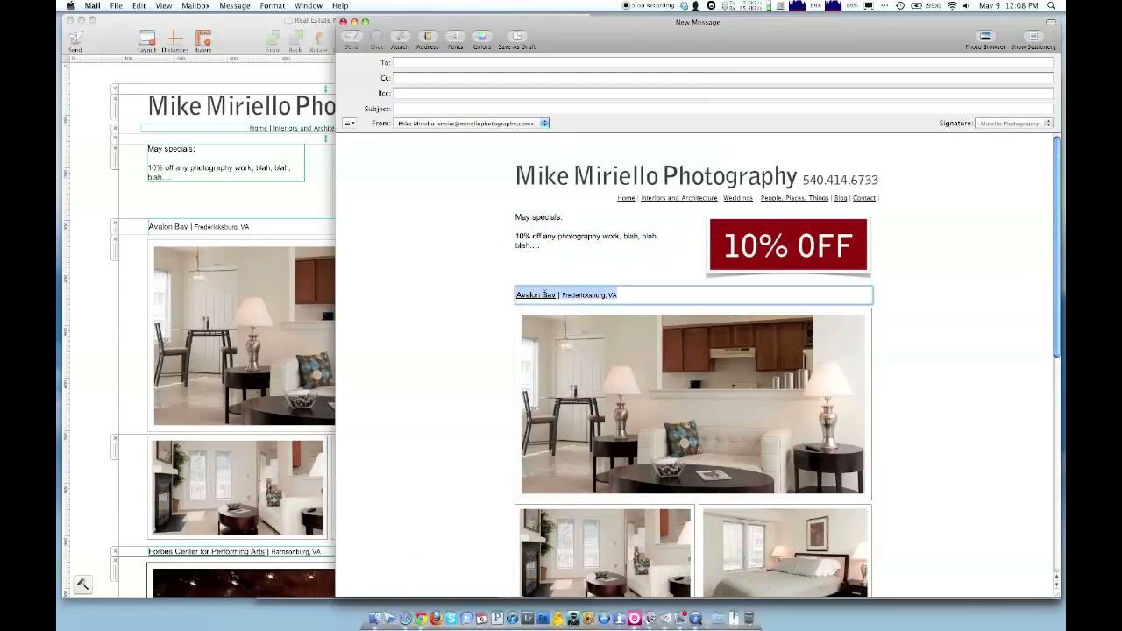
pyautogui.scroll(-3)
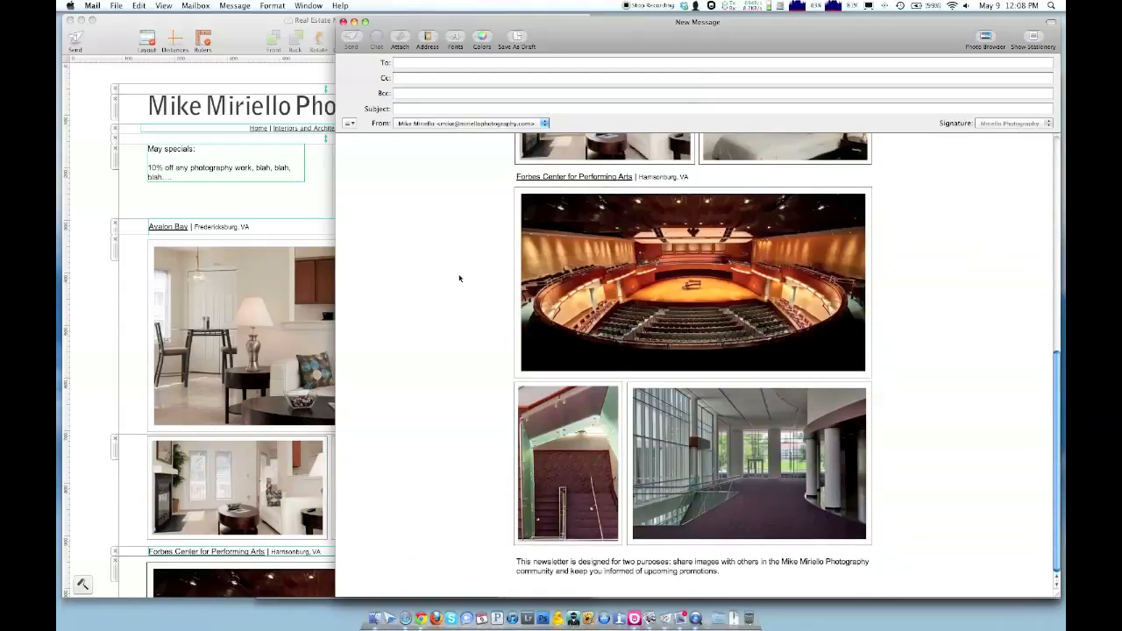